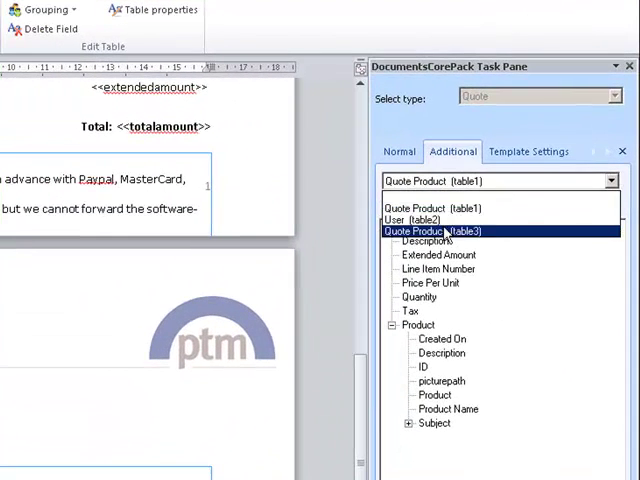
- Choose User (table2) in the Additional tab and expand its Signatures note fields
click(411, 218)
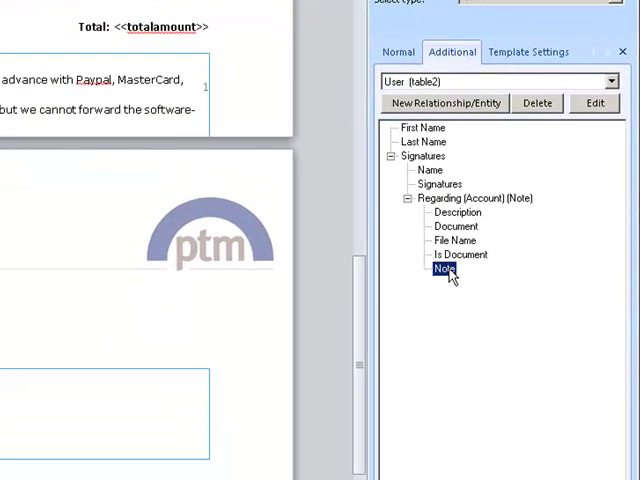